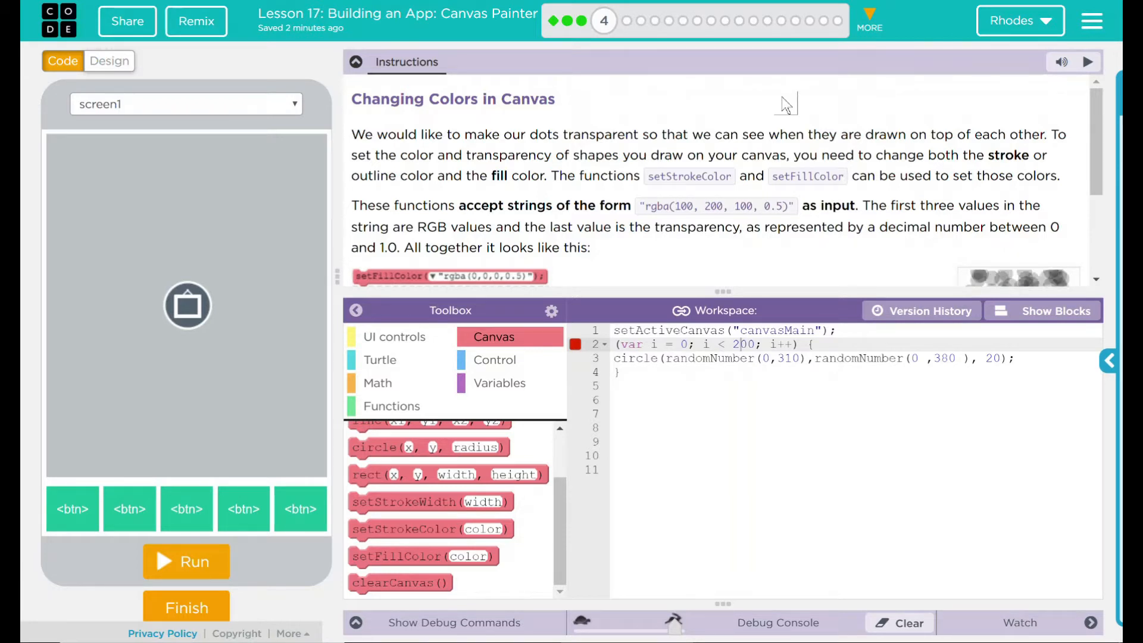
mouse_move(1043, 16)
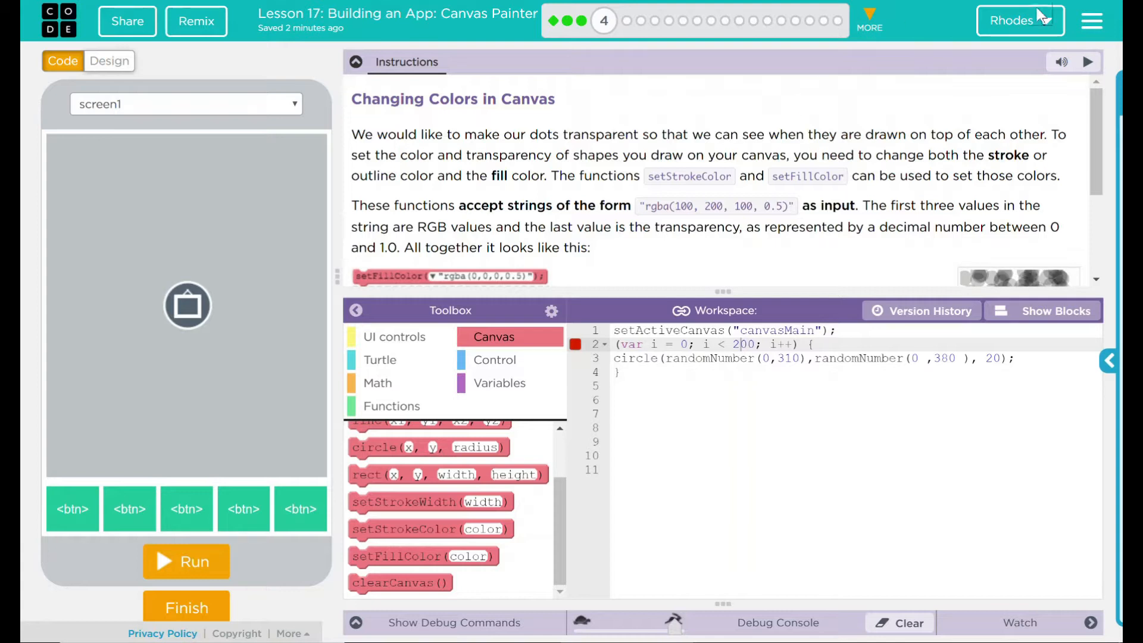
Scroll the Instructions panel down to the 'Do This' transparency task steps.
scroll(down, 3)
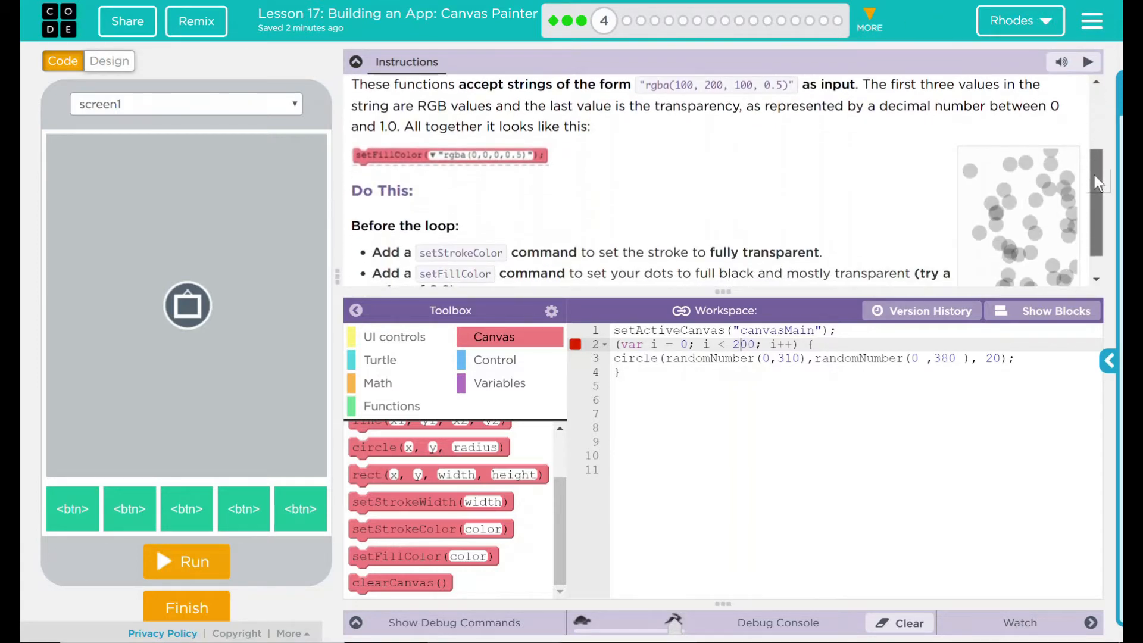
scroll(down, 3)
text(for )
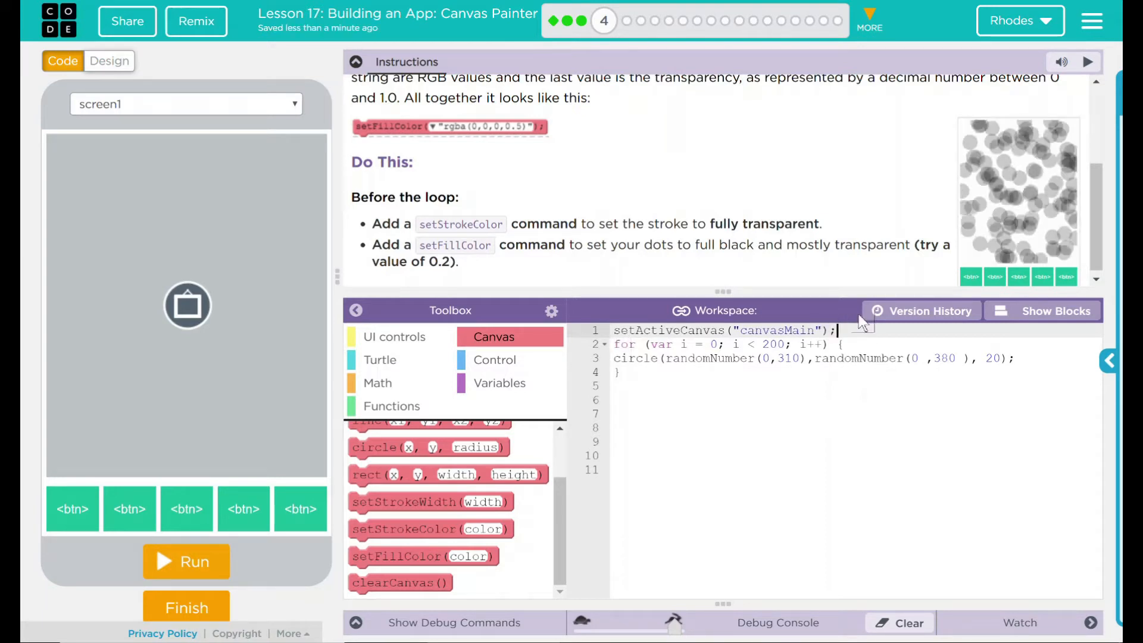
Add setStrokeColor("rgba(0,0,0,0)") and an empty setFillColor("") line before the for loop.
key(Enter)
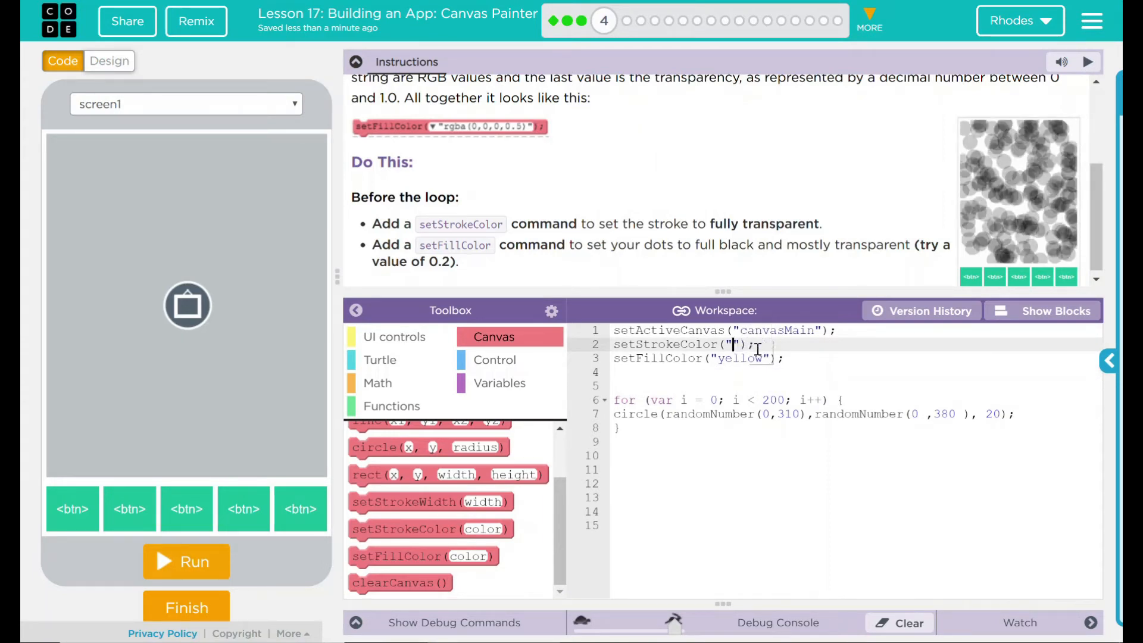
text(rgba(0,0,0,0)
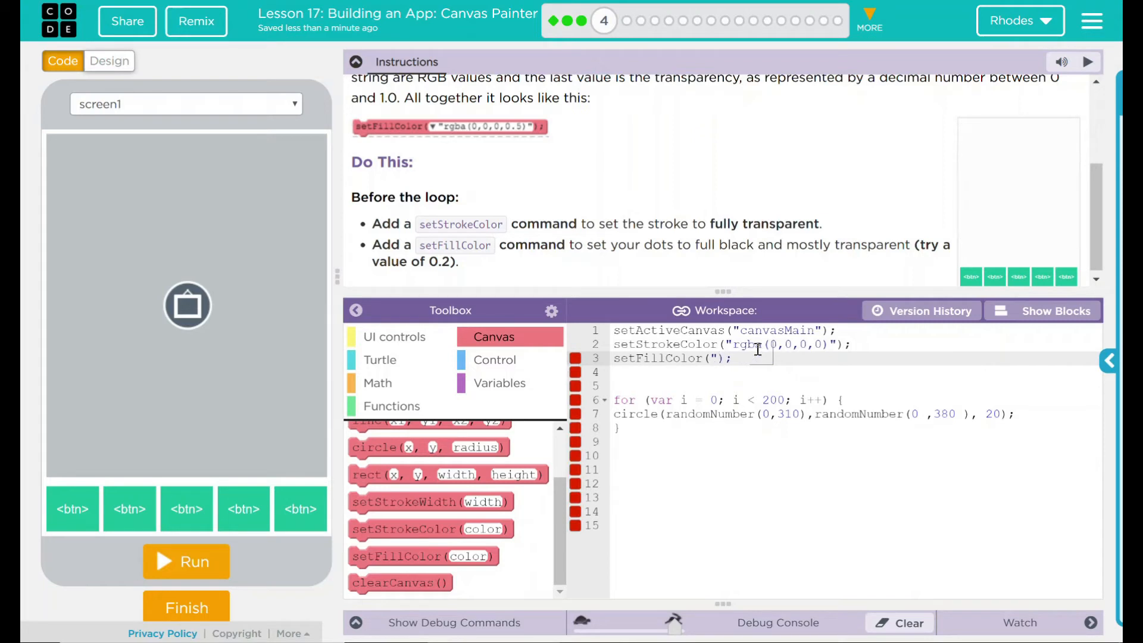
Set the fill colour to rgba(0,0,0,0.2) and remove the blank lines above the loop.
text(r)
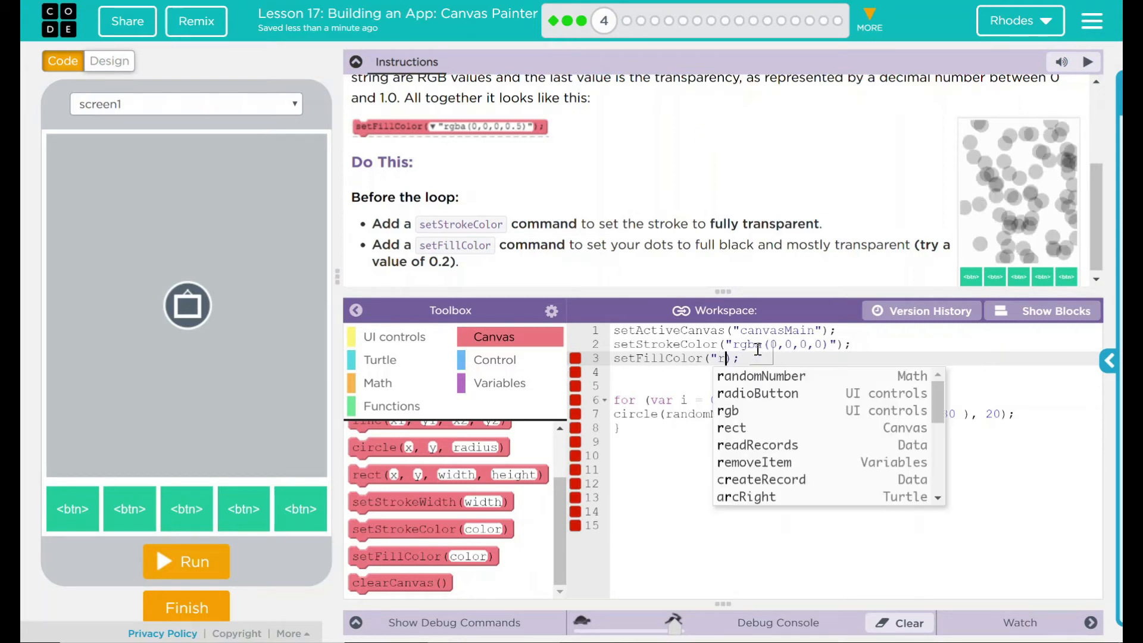
text(gba)
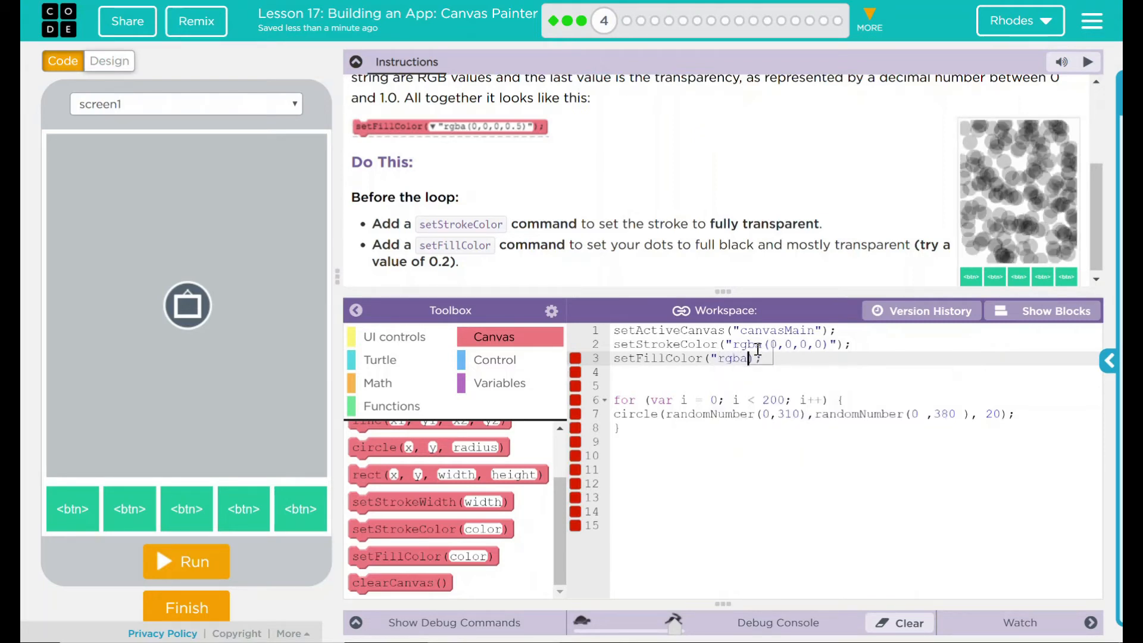
text((0,0,0,)
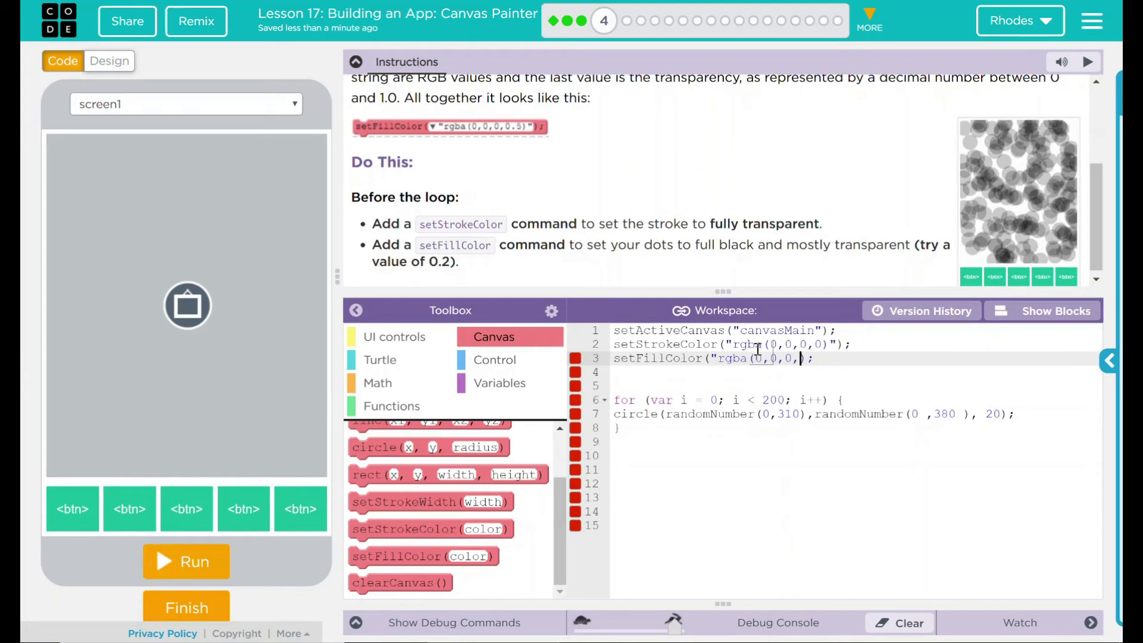
text(0.2)")
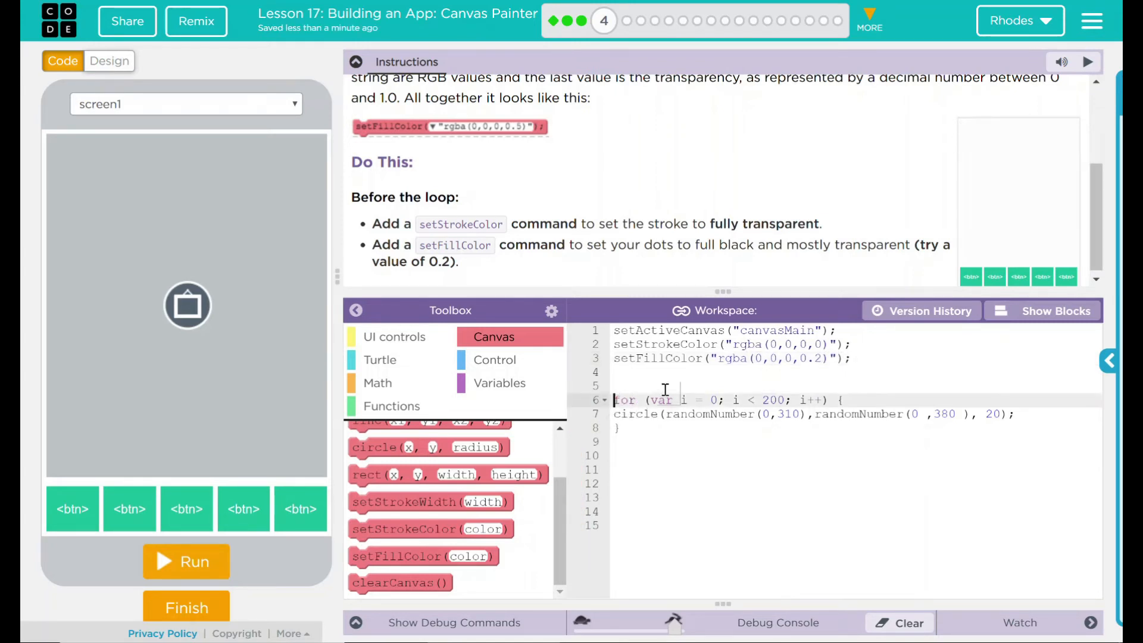
click(186, 561)
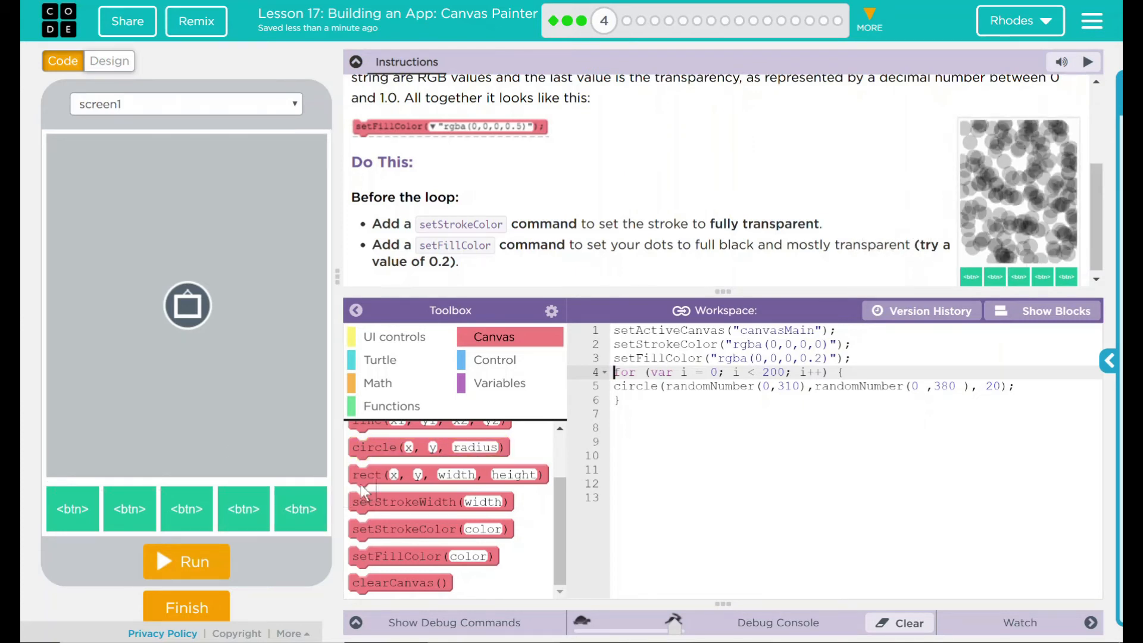
click(187, 562)
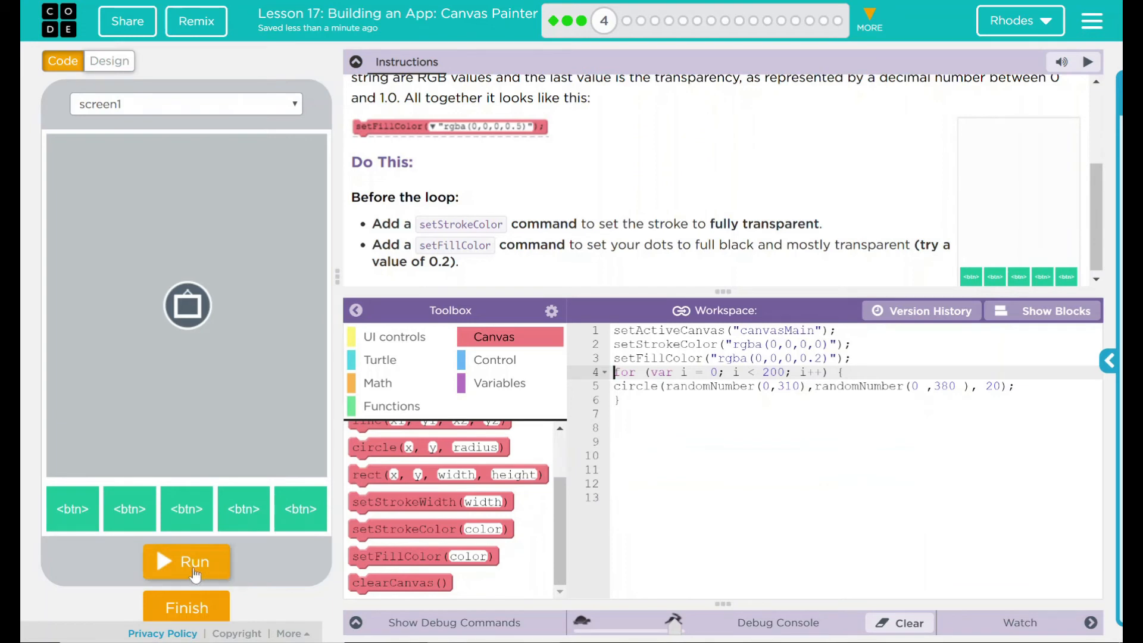
Run the app to paint translucent black dots, trying stroke alpha 0.5 then restoring 0.
click(187, 562)
text(.)
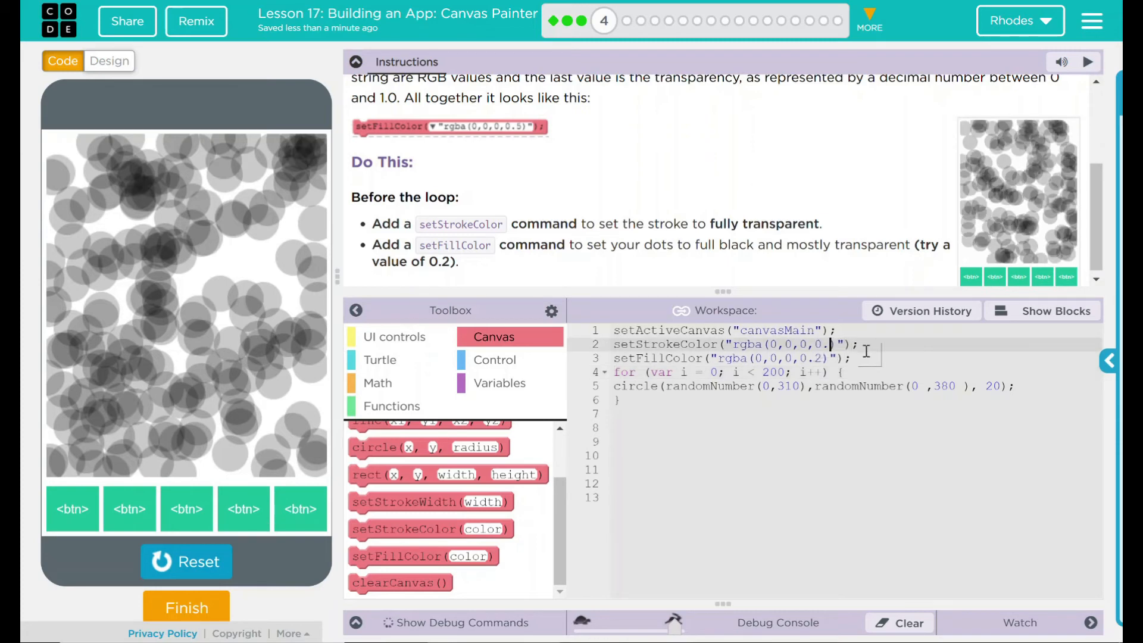
text(5)
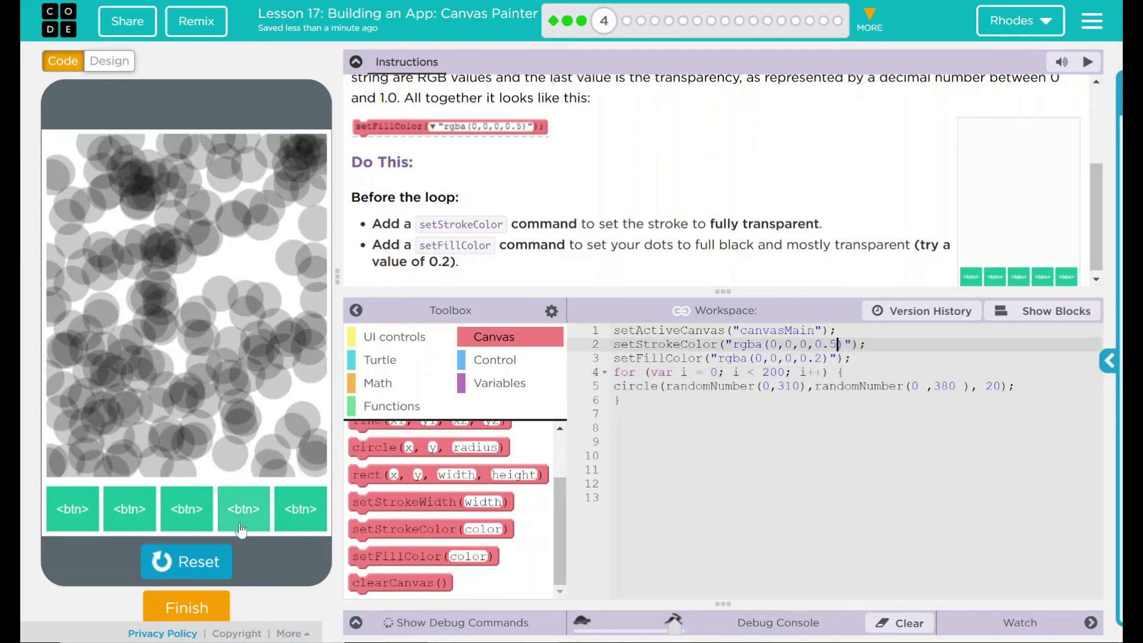
click(186, 561)
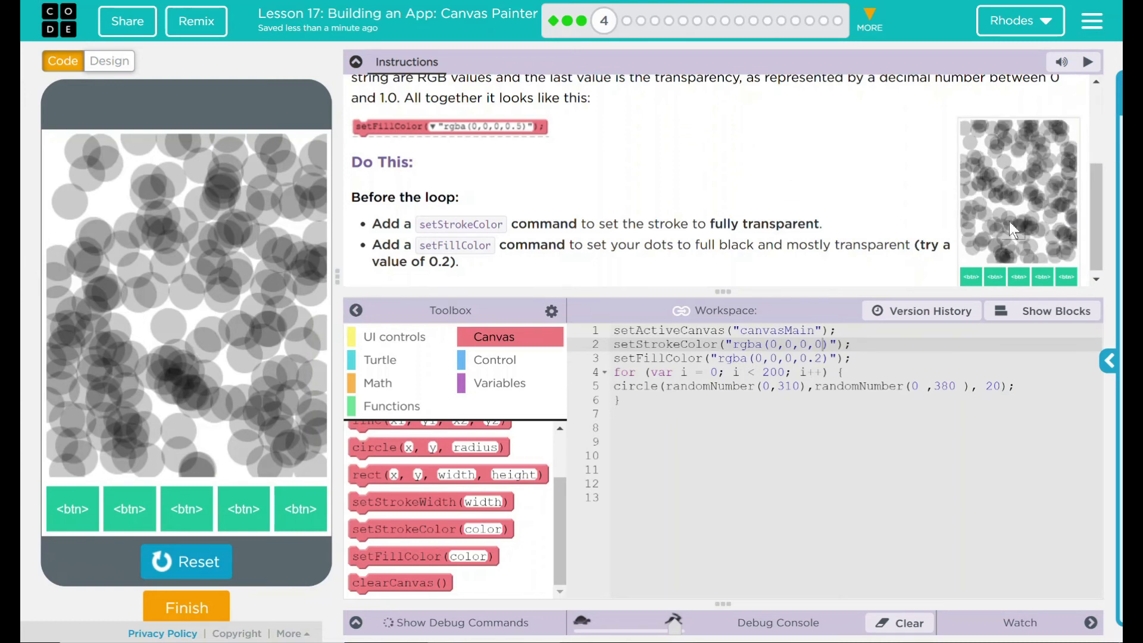
Finish the Canvas Painter level and confirm Continue in the 'Are you finished?' dialog.
click(621, 449)
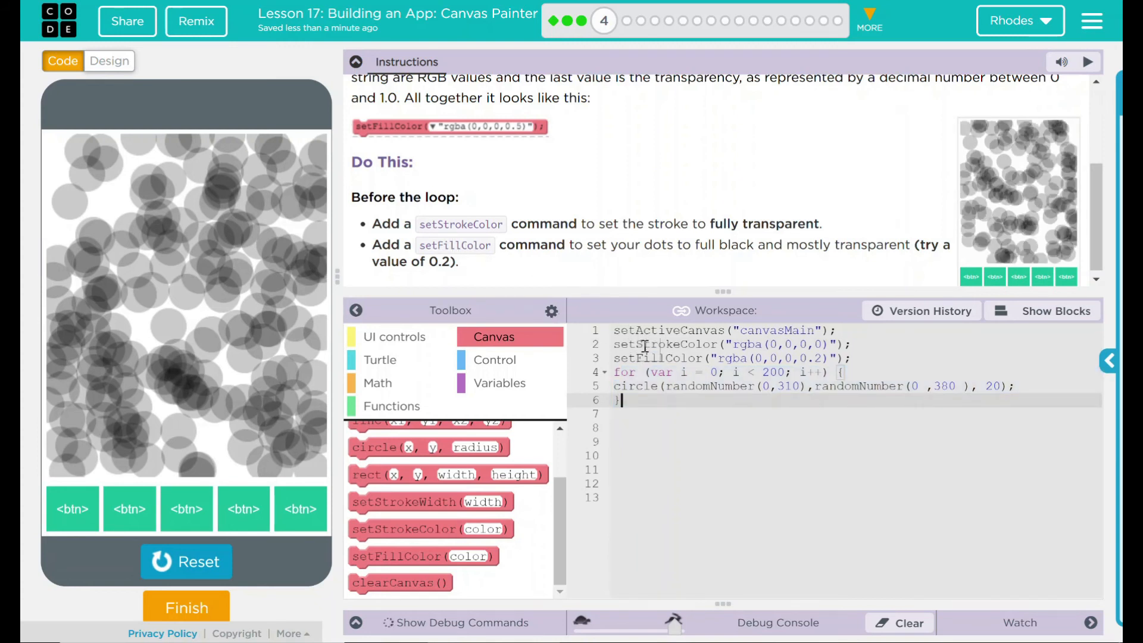
click(693, 344)
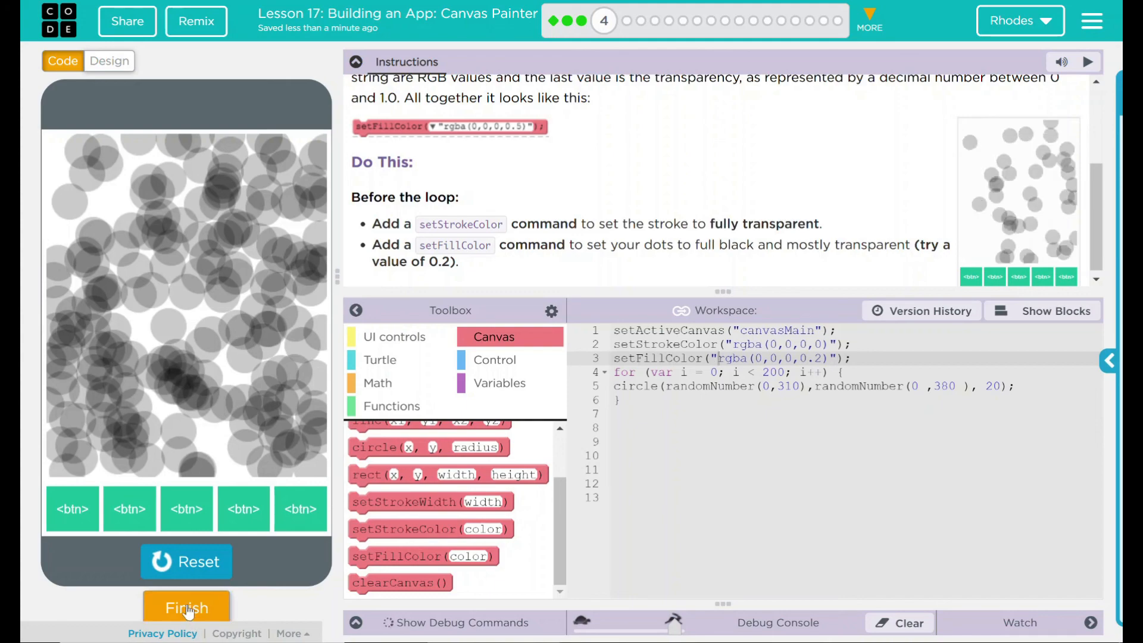
click(186, 606)
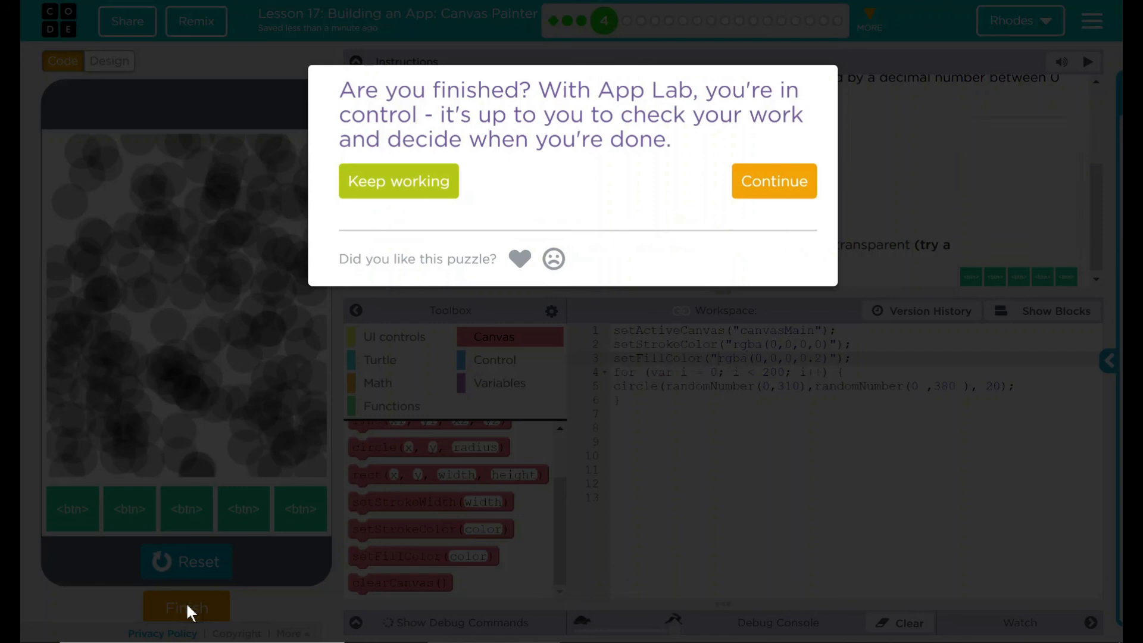
mouse_move(774, 181)
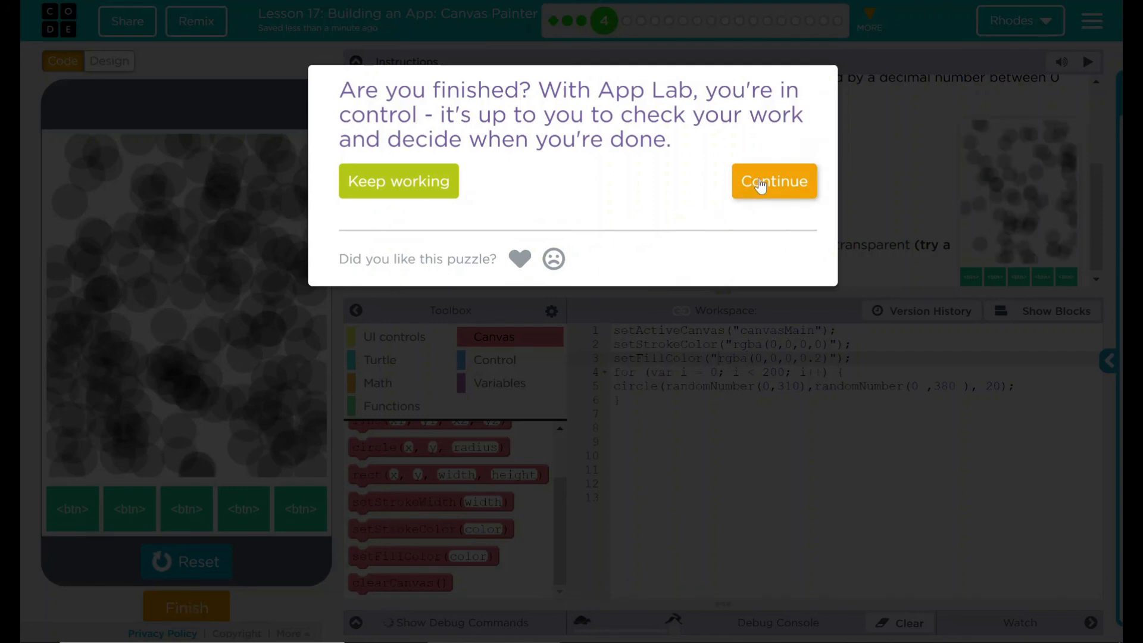